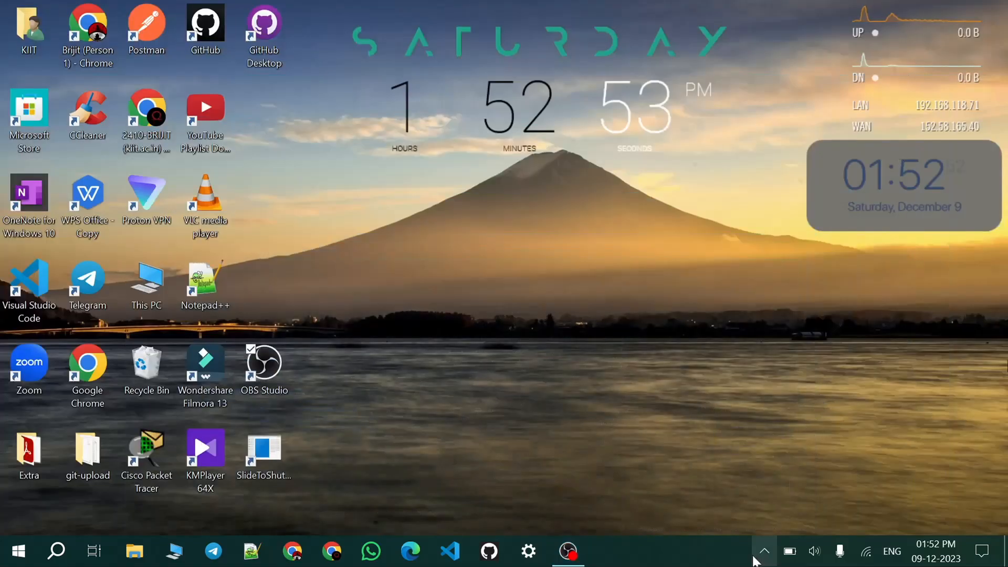
# Step: Open CCleaner Free from the hidden tray icons to its Health Check welcome page
pyautogui.click(764, 551)
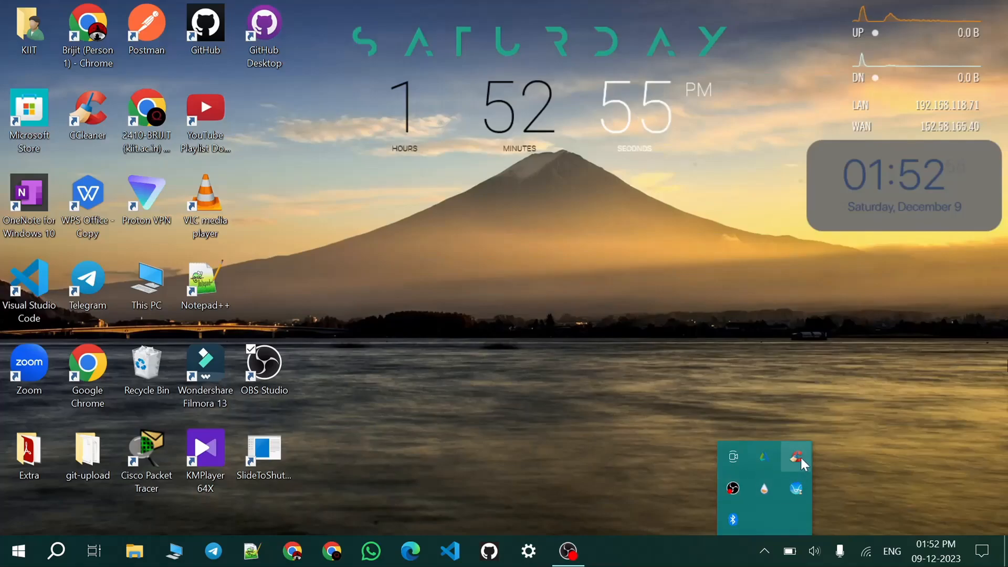
pyautogui.click(796, 457)
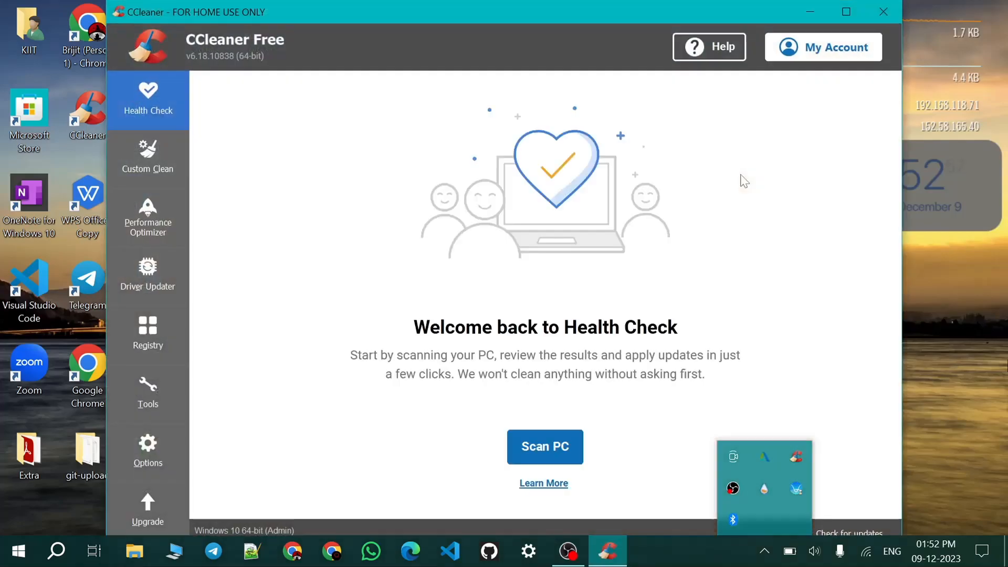
pyautogui.moveTo(183, 56)
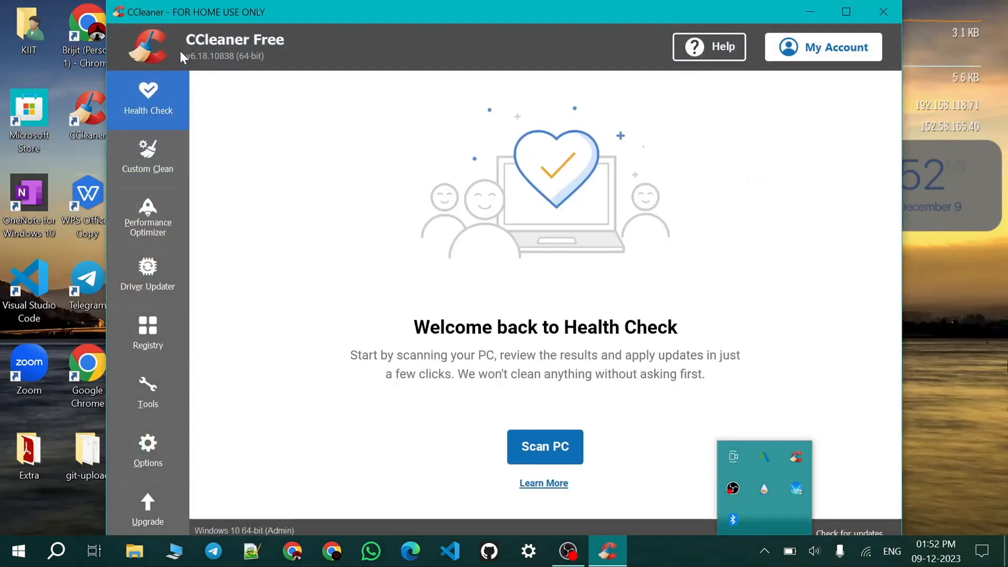
pyautogui.moveTo(733, 154)
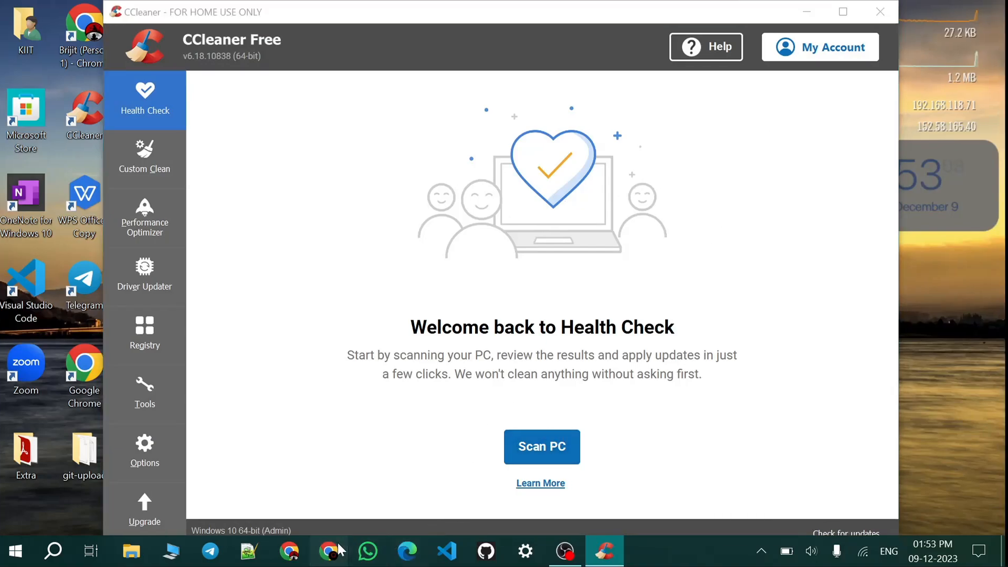
pyautogui.click(329, 551)
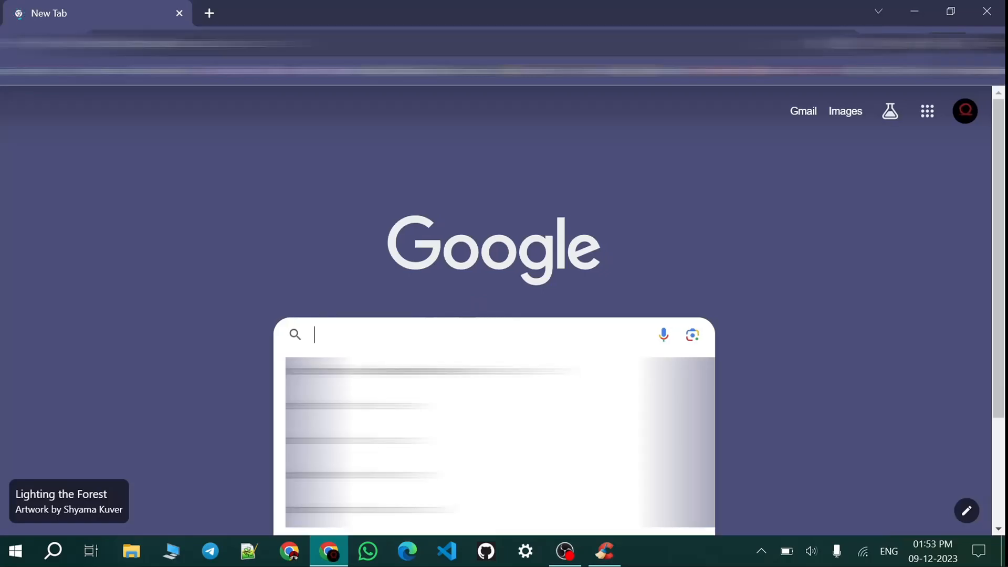
pyautogui.write('ccleaner')
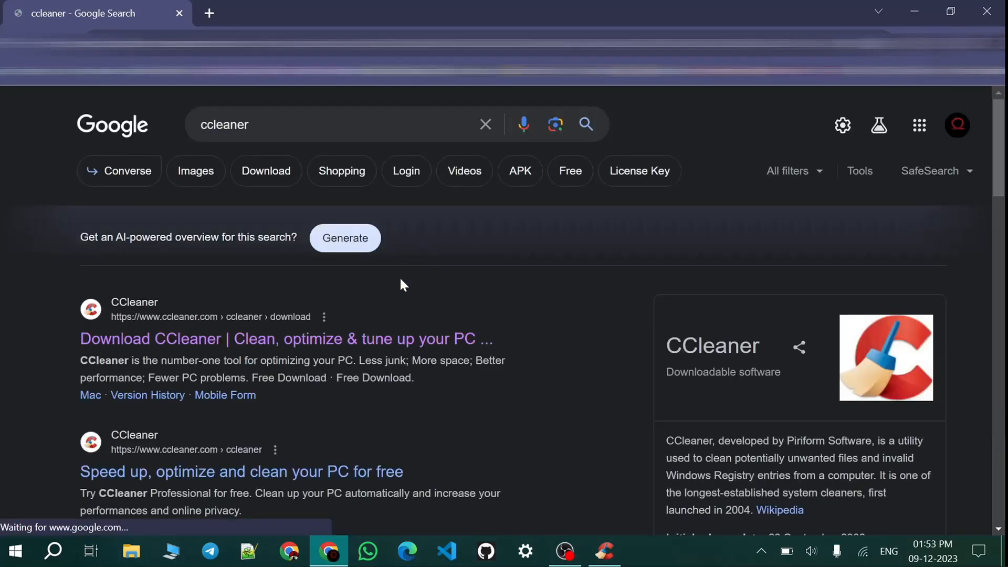
pyautogui.click(285, 339)
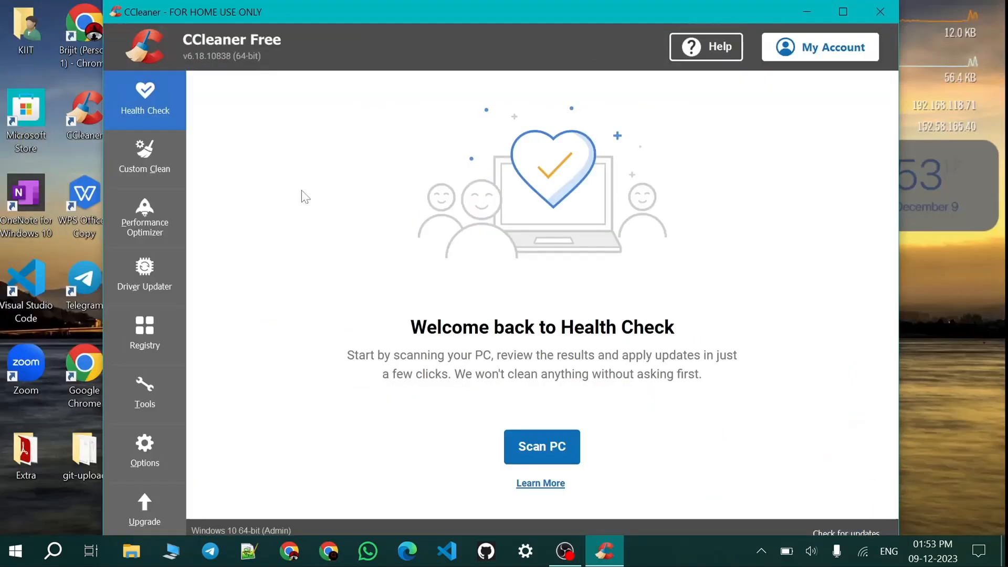
# Step: Run the Health Check PC scan and apply 'Make it better' to fix found issues
pyautogui.click(540, 446)
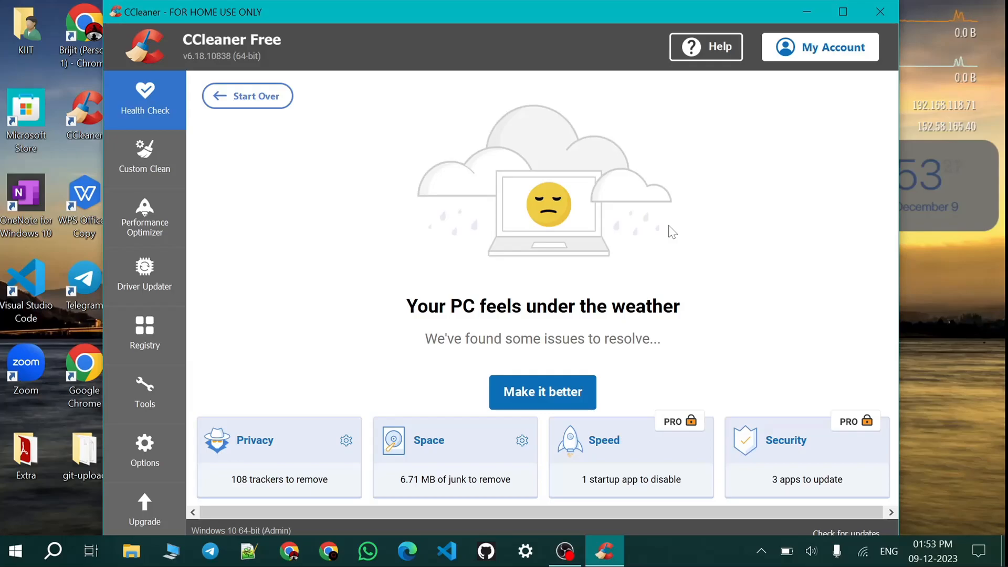
pyautogui.moveTo(568, 392)
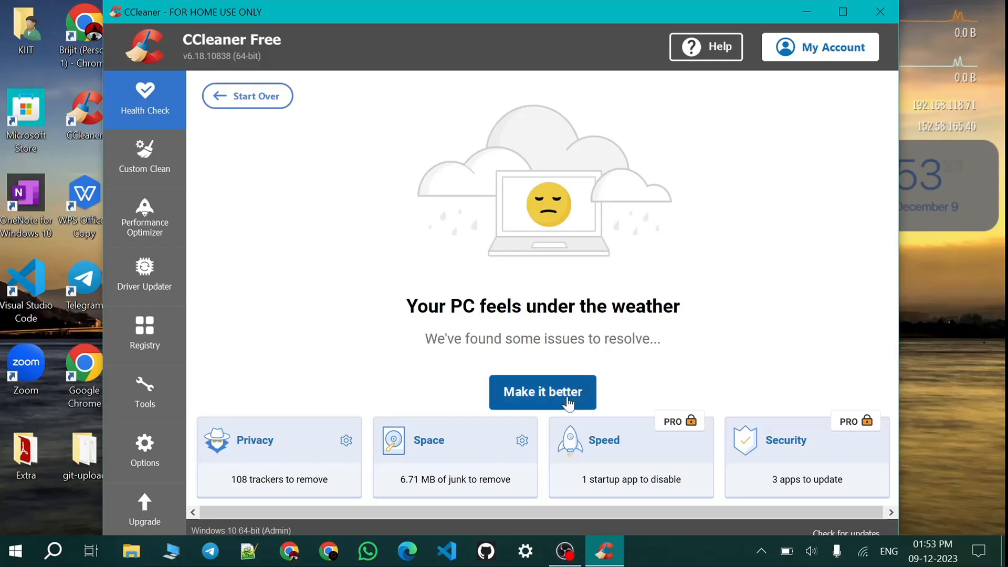
pyautogui.click(541, 392)
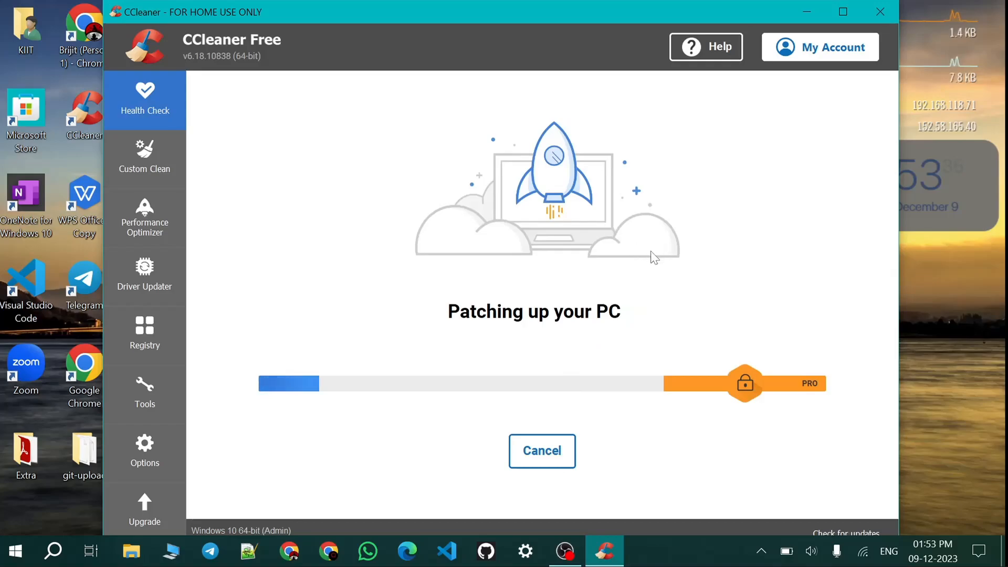